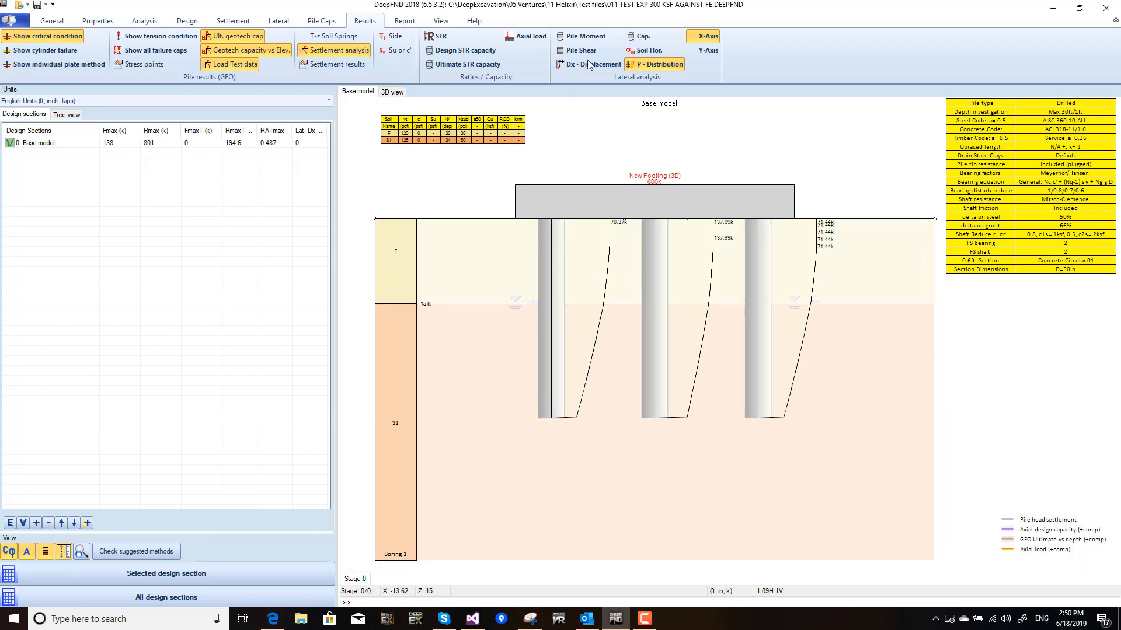
Review pile shear diagrams, then switch the 2D section to Dx lateral displacement diagrams
left_click(585, 36)
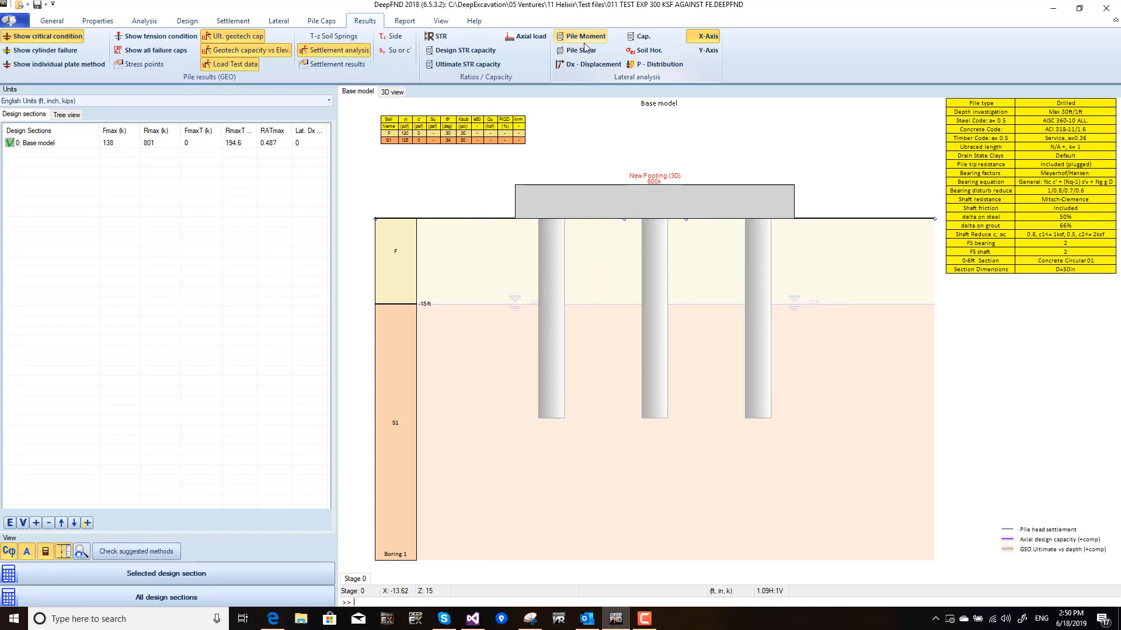
left_click(580, 50)
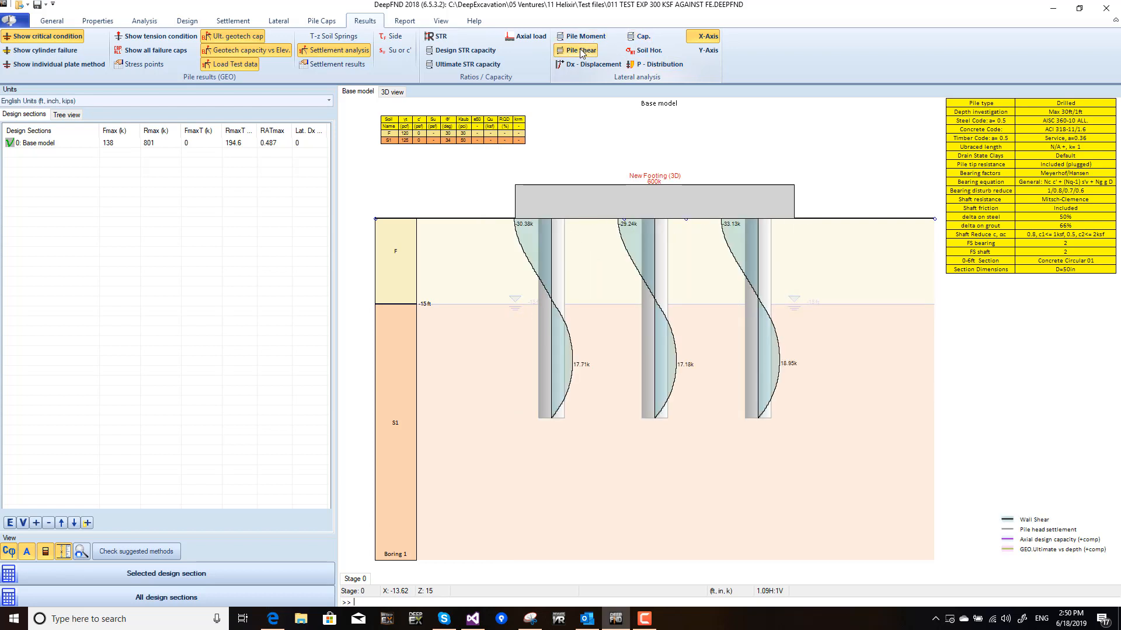
left_click(575, 51)
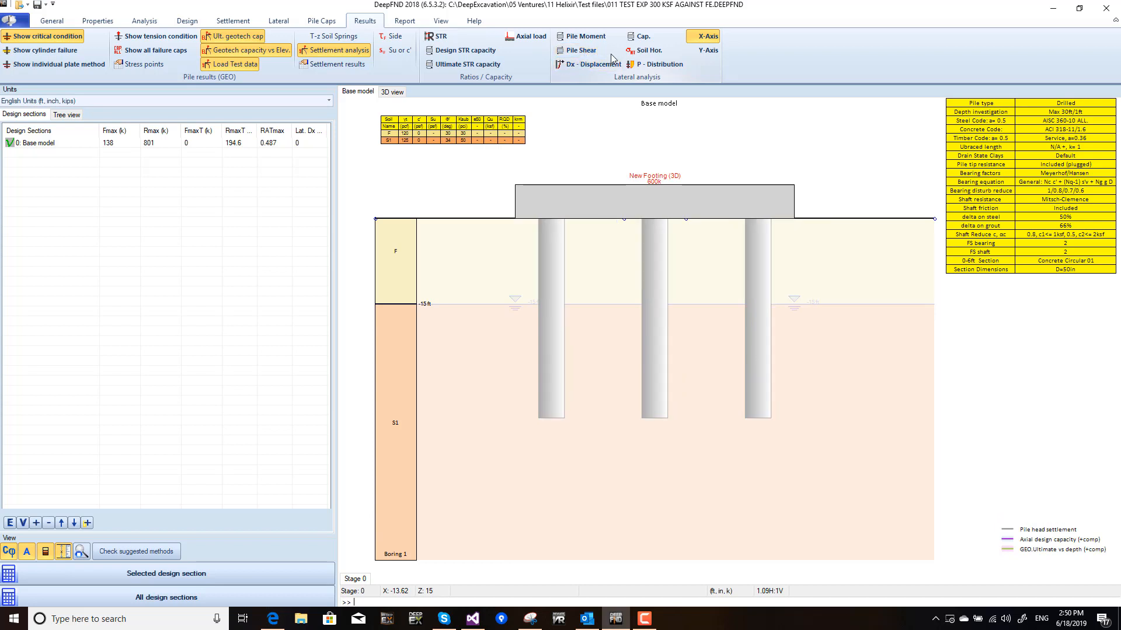
left_click(586, 63)
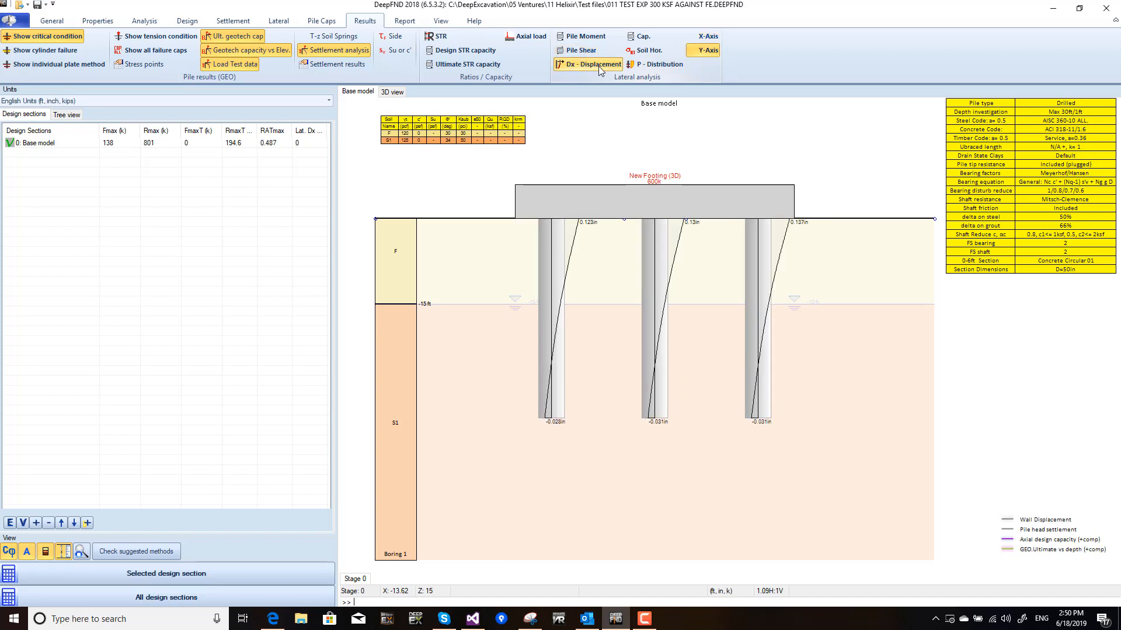
left_click(391, 91)
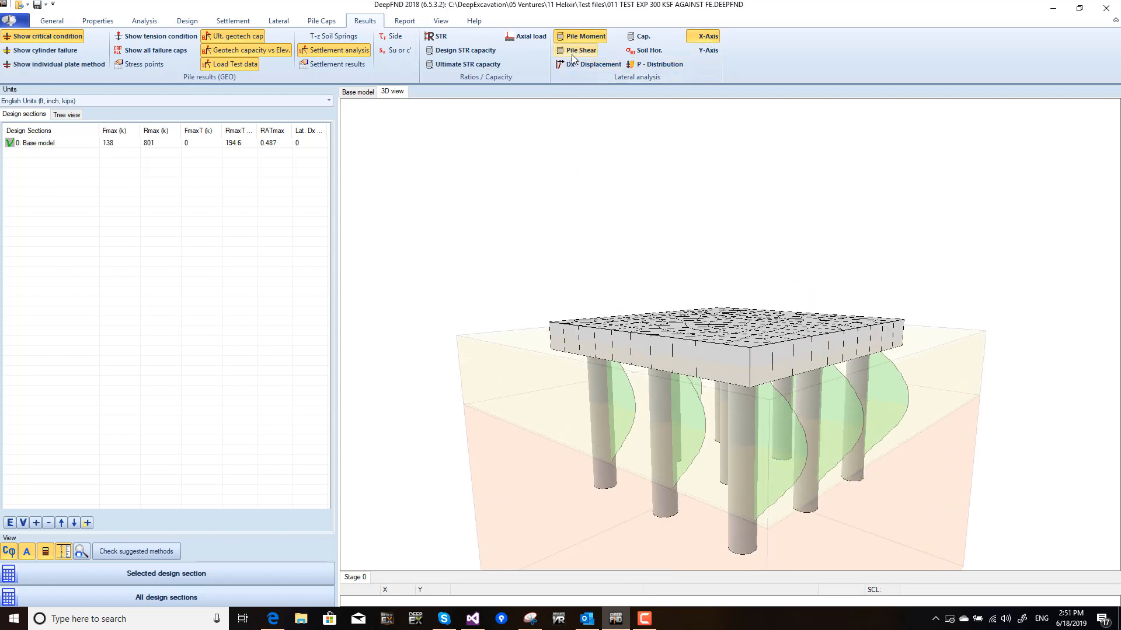
Toggle pile shear diagrams in 3D, flip to the Y-axis direction and back to X
left_click(585, 37)
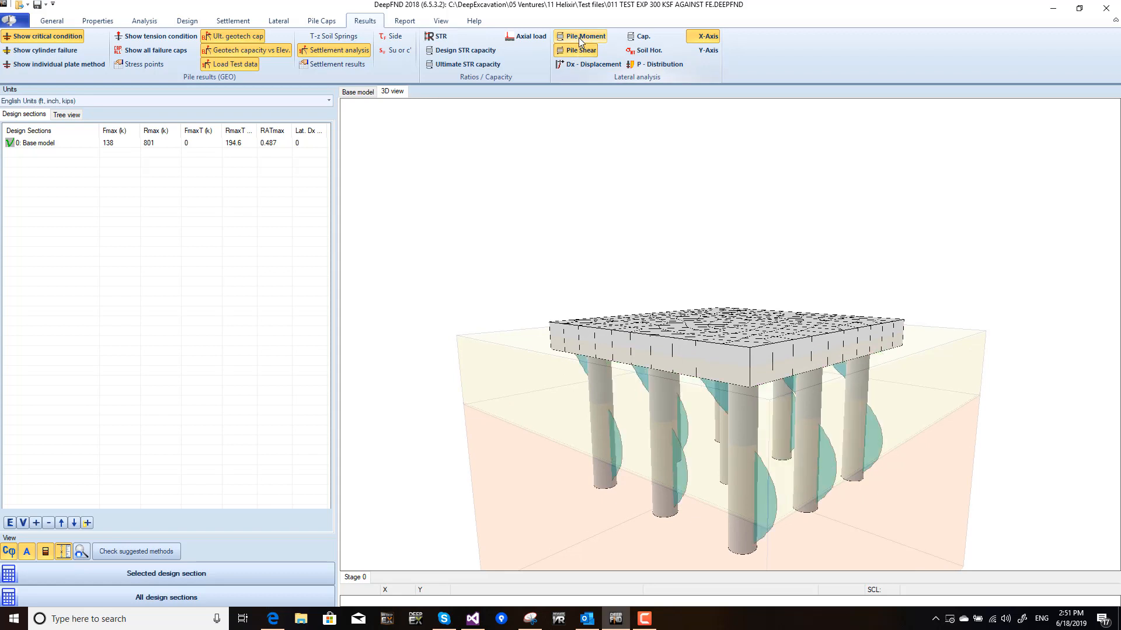
left_click(590, 65)
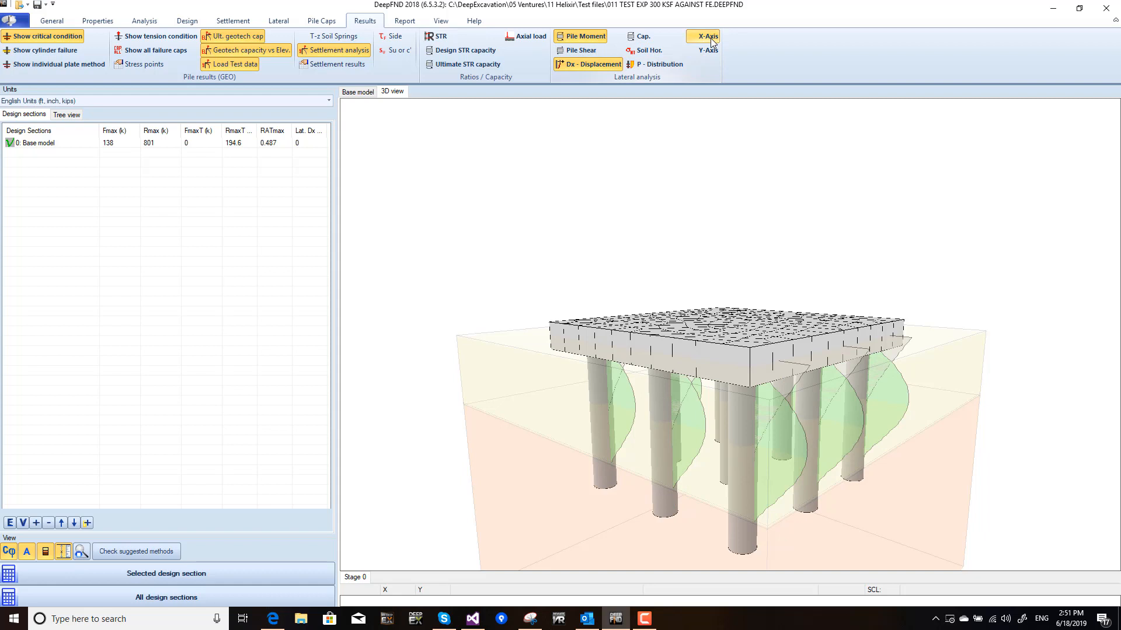
left_click(706, 50)
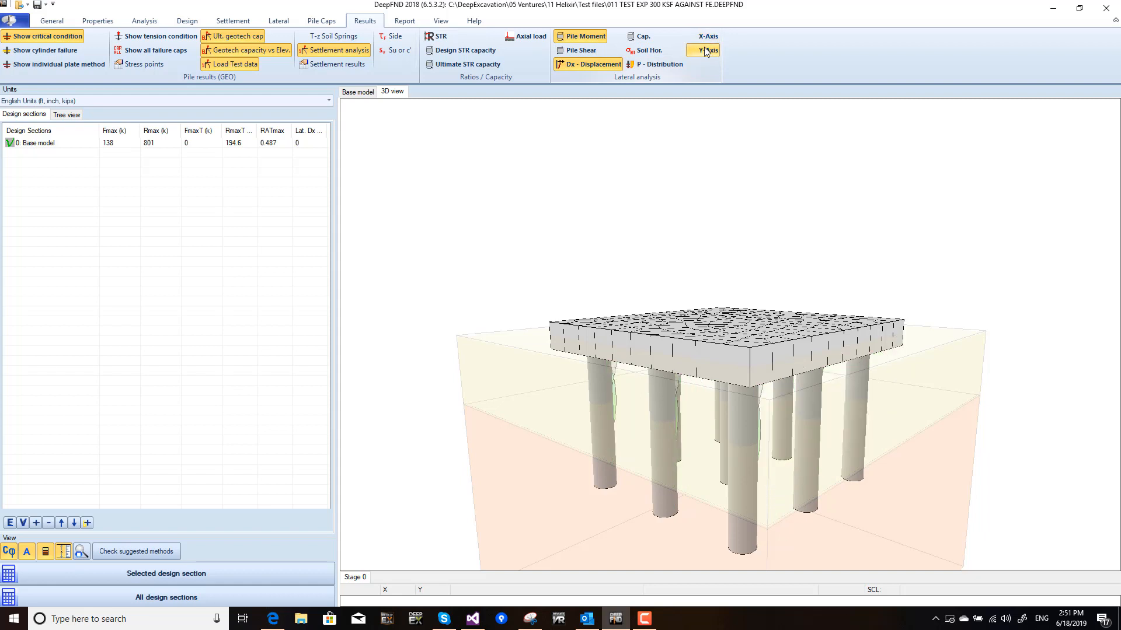
left_click(708, 37)
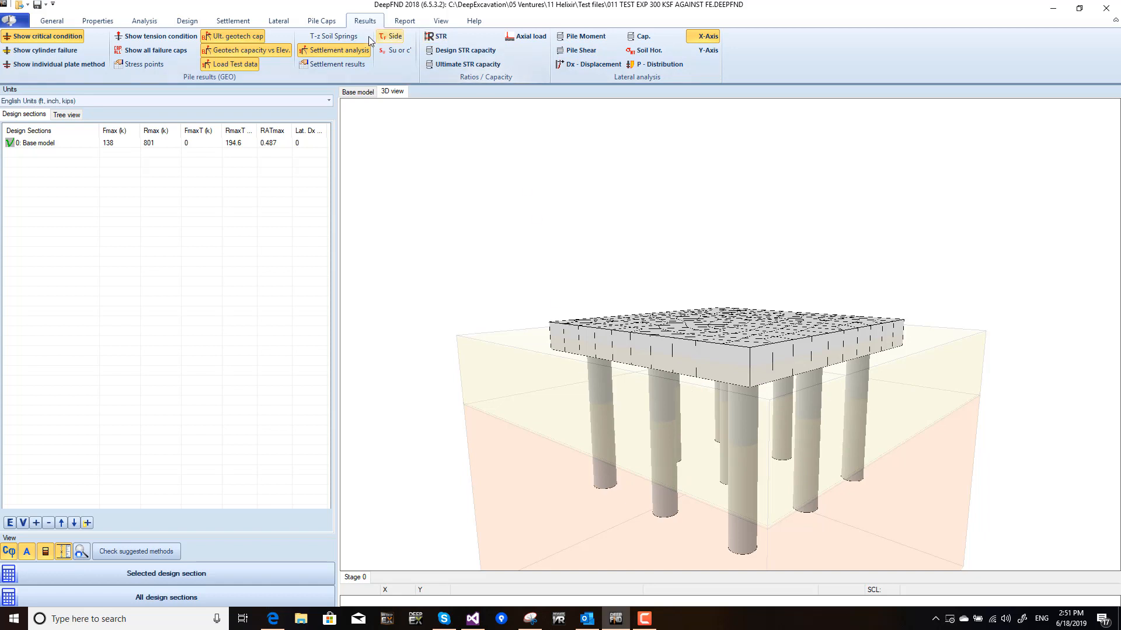
Colour the pile cap by Myy, Dy, Shear x-x and finally Shear y-y contours
left_click(321, 19)
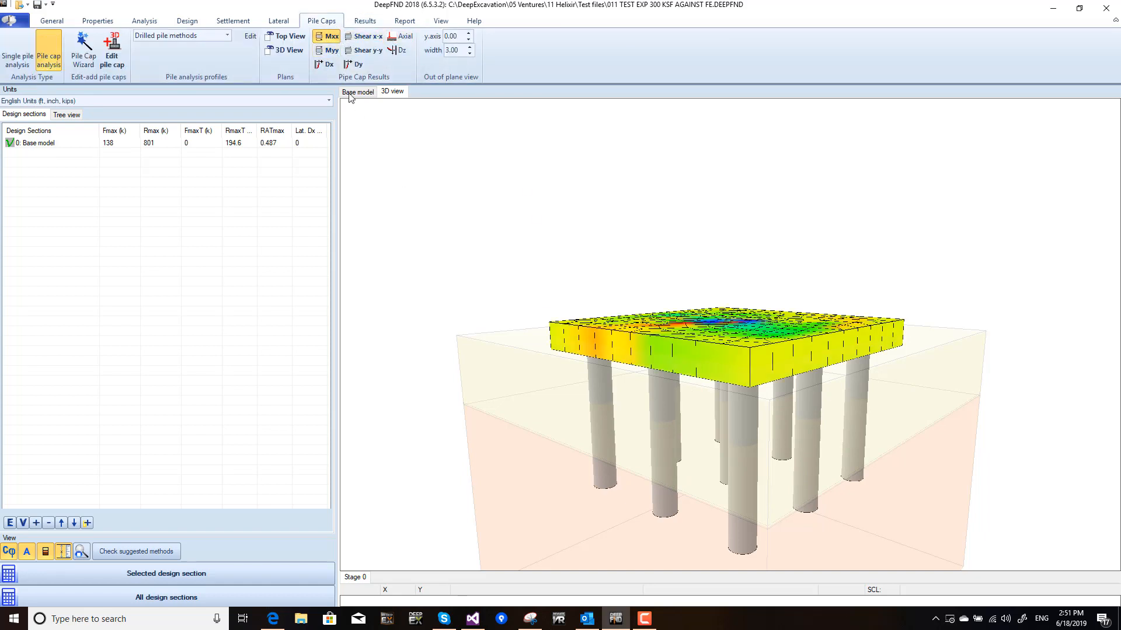
left_click(327, 50)
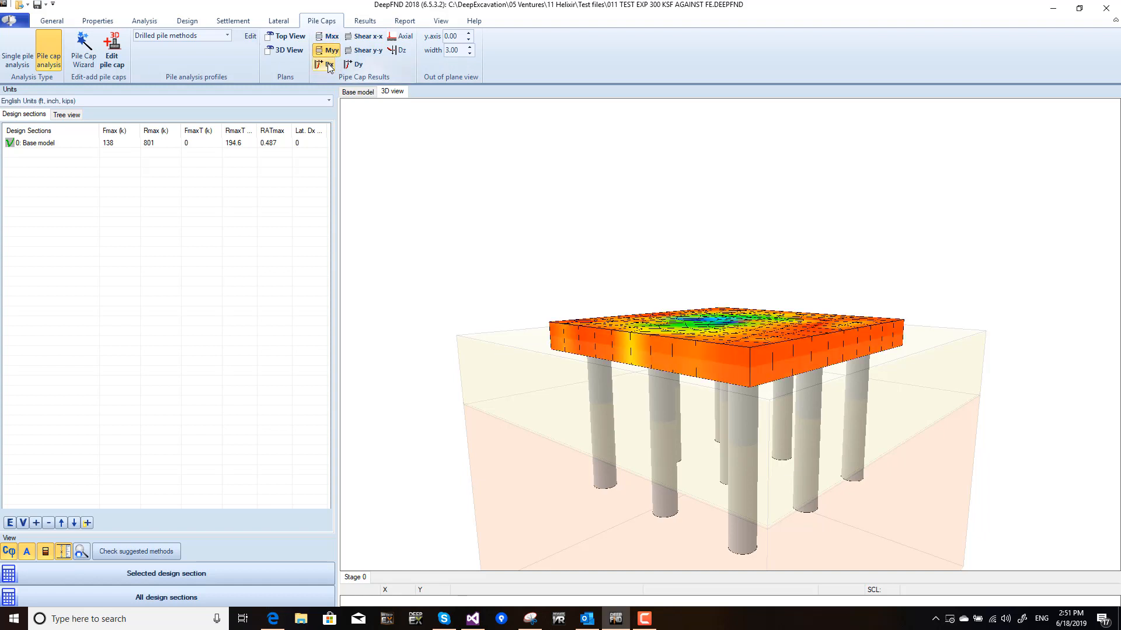
left_click(352, 64)
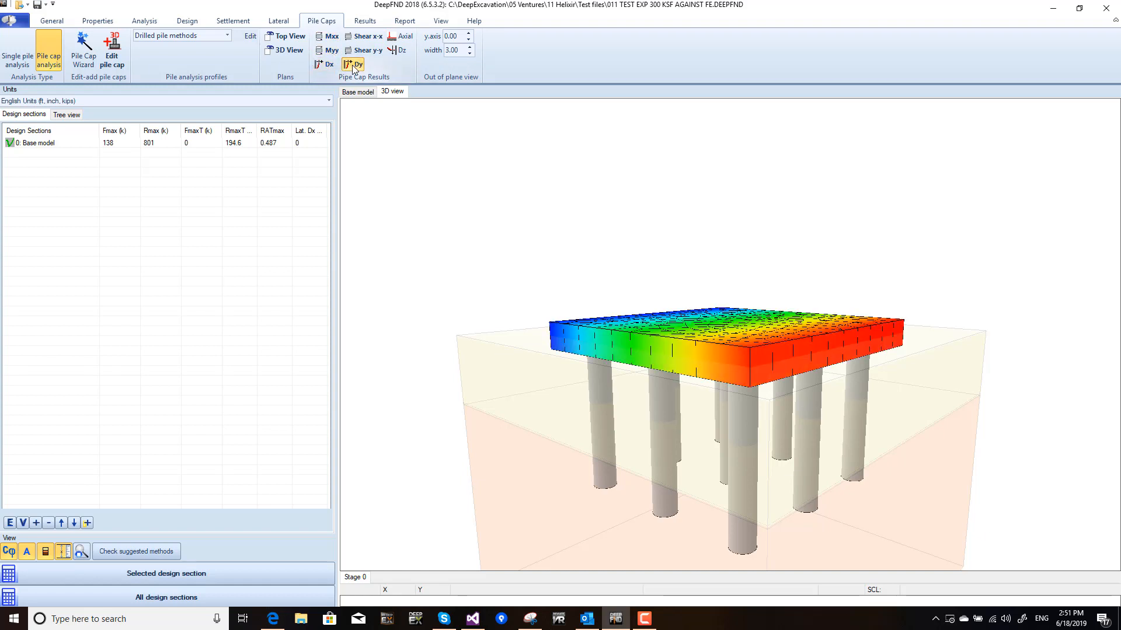
left_click(363, 36)
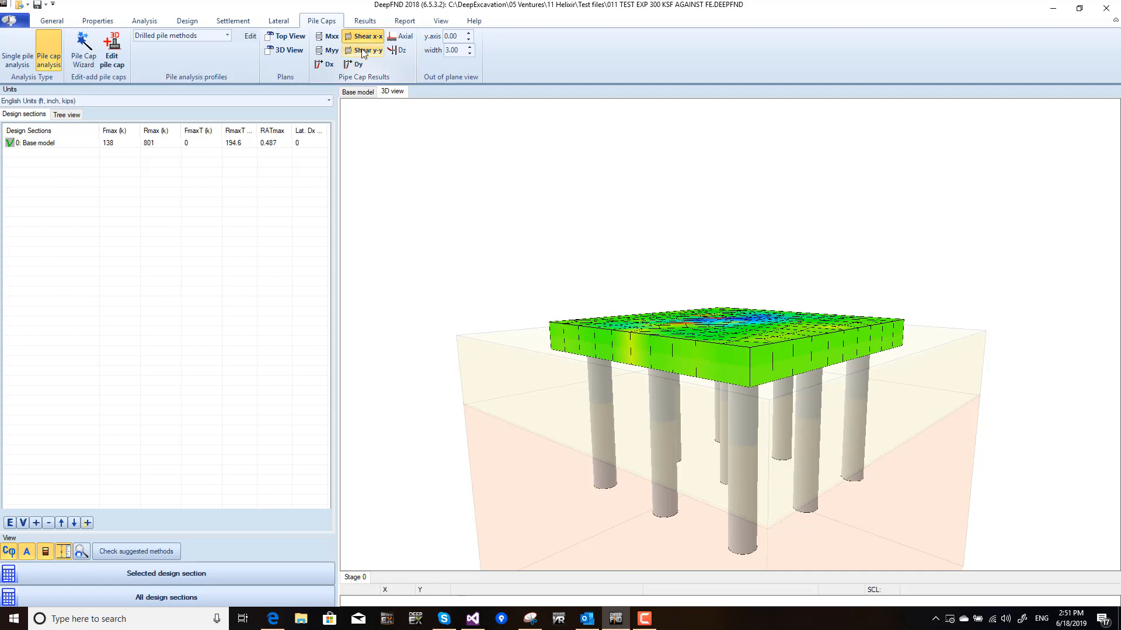
left_click(363, 50)
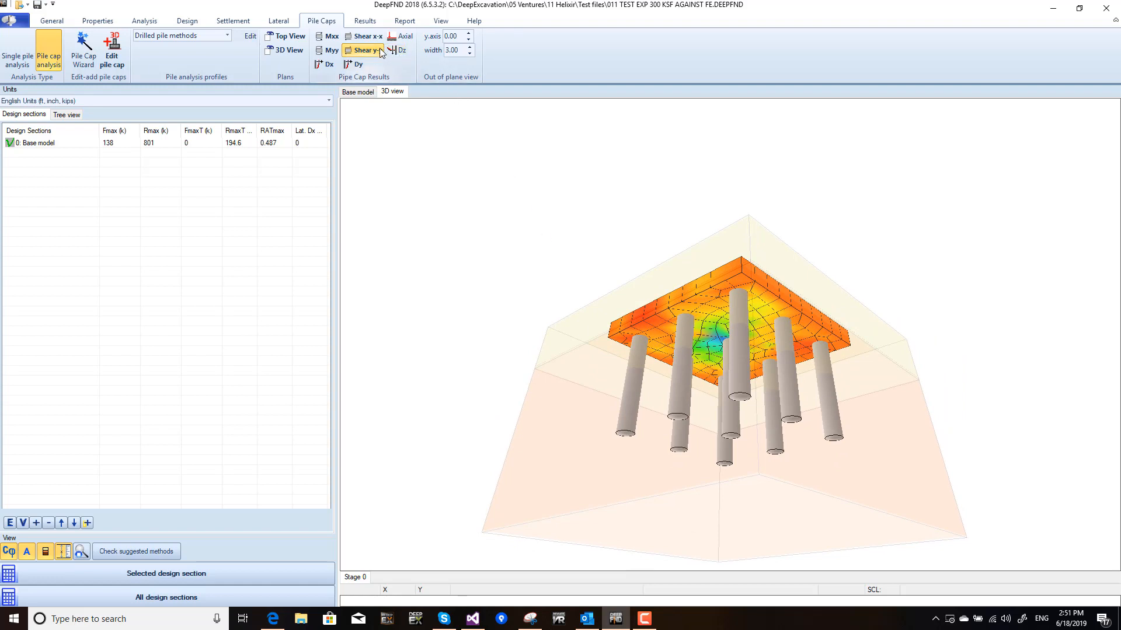
Show Dy then Dx displacement contours on the pile cap viewed from below
left_click(329, 63)
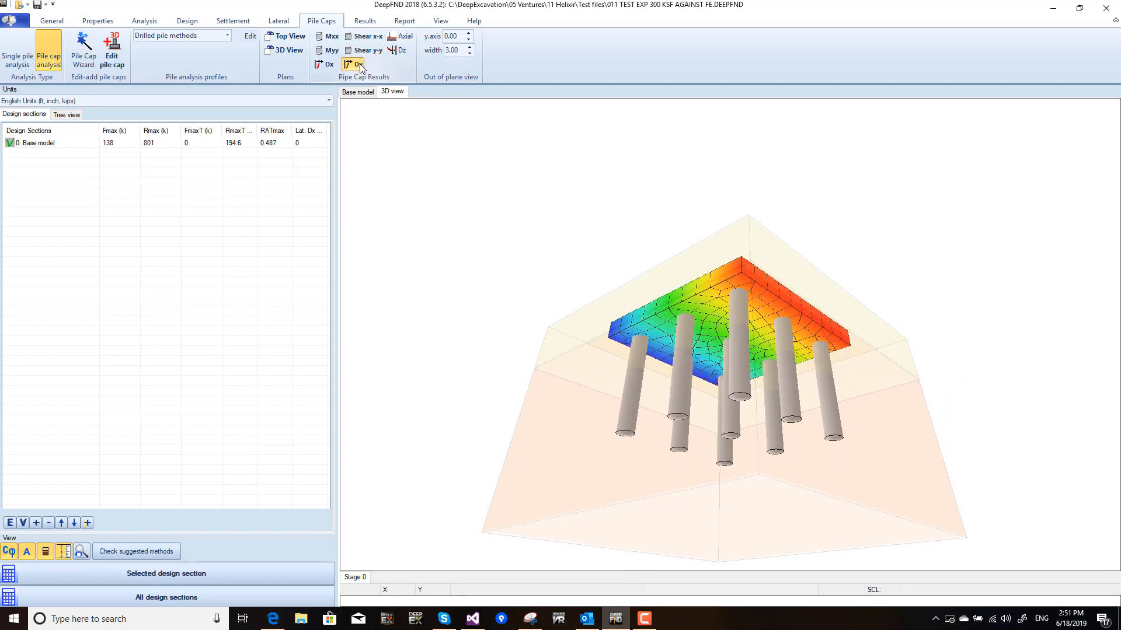
left_click(326, 64)
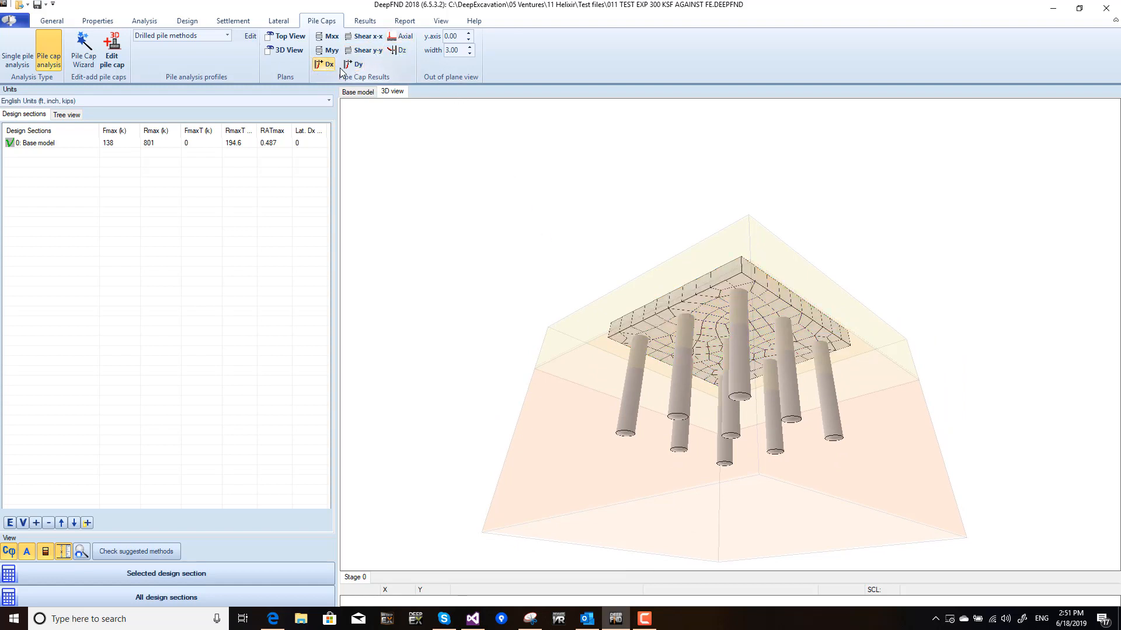